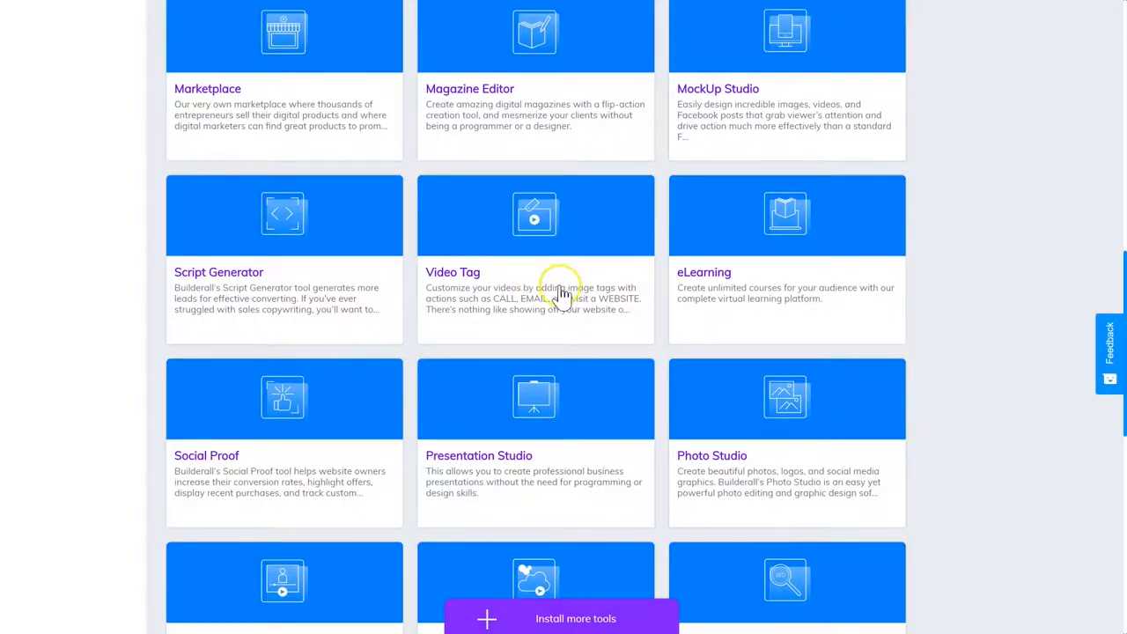
mouse_move(532, 280)
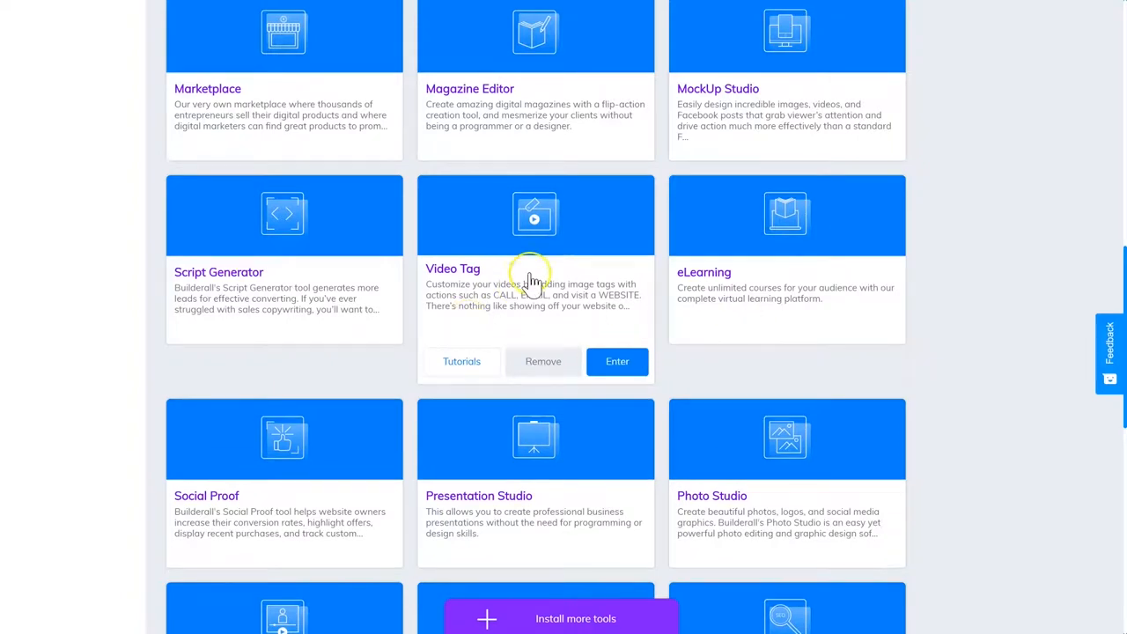
mouse_move(619, 368)
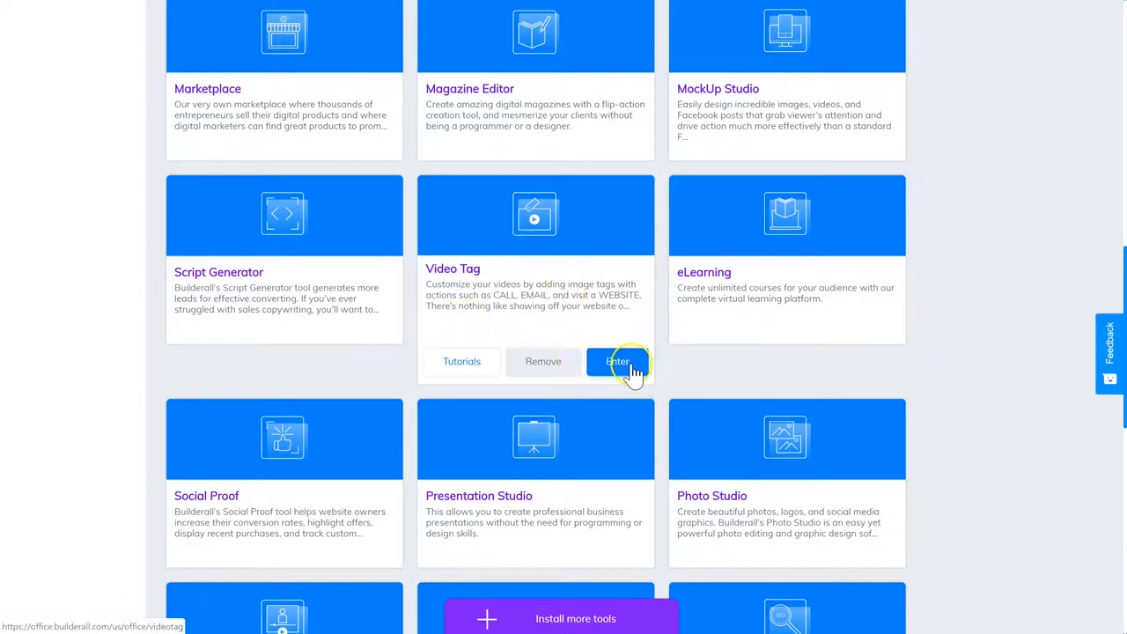
Step: Enter the Video Tag tool from its card on the dashboard
left_click(616, 362)
type("T")
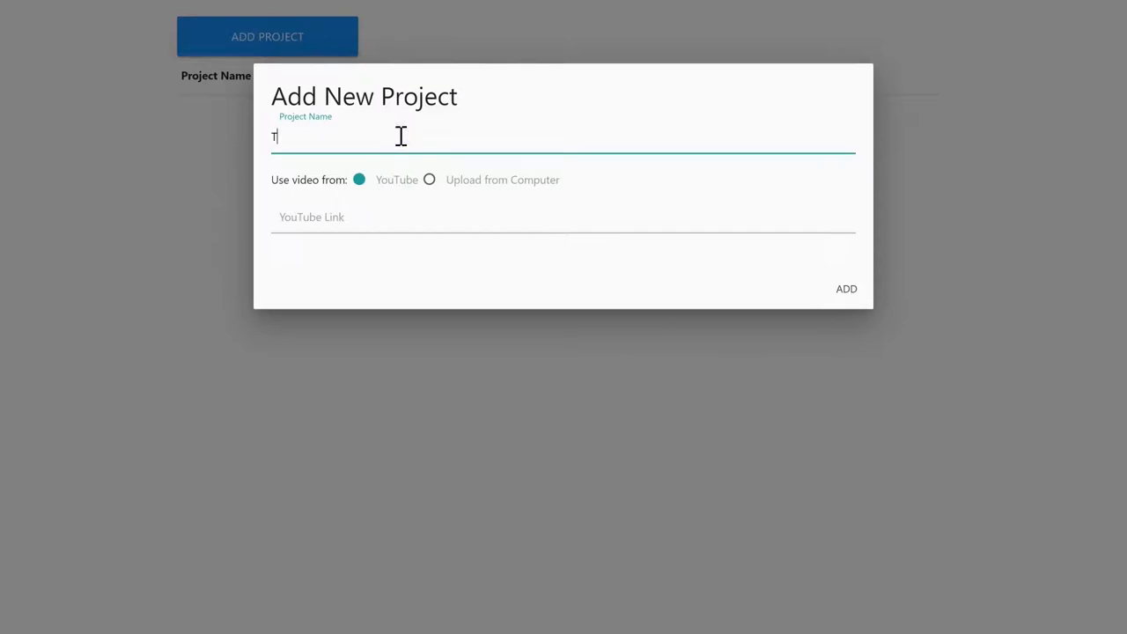
Step: Add a project named 'Test' with the YouTube link watch?v=zIupMQpiC4U
type("est")
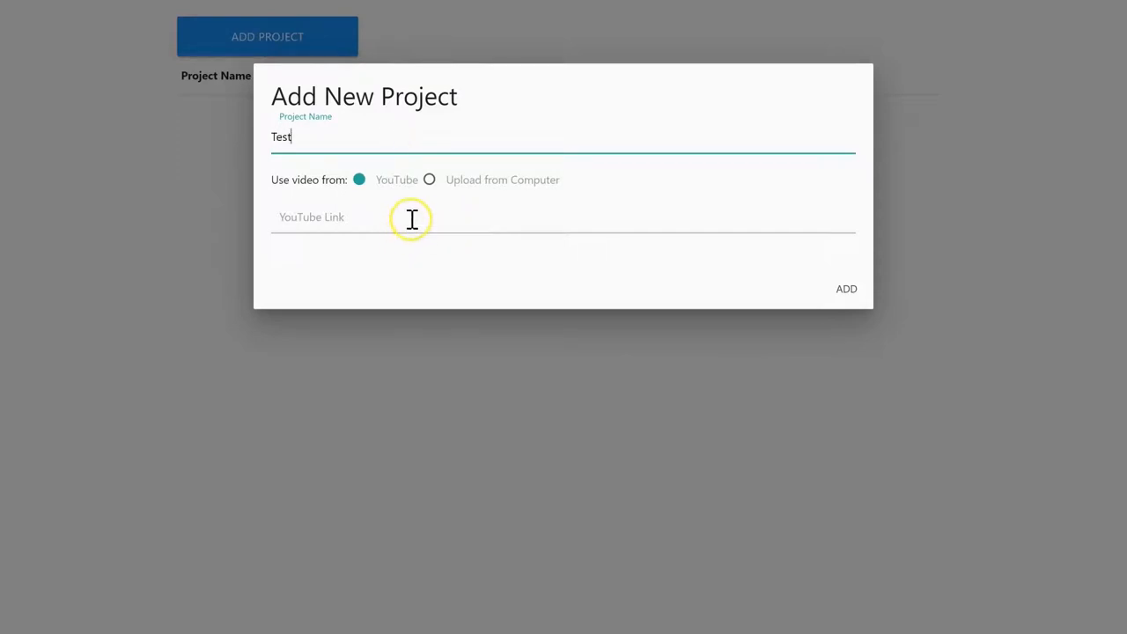
type("https://www.youtube.com/watch?v=zIupMQpiC4U")
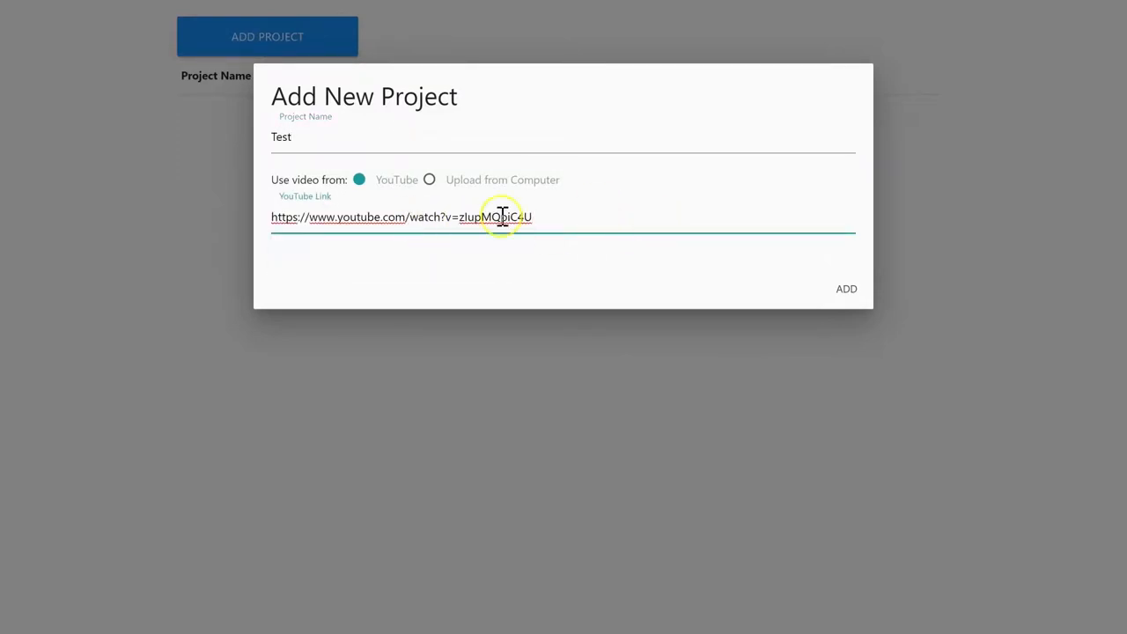
left_click(846, 289)
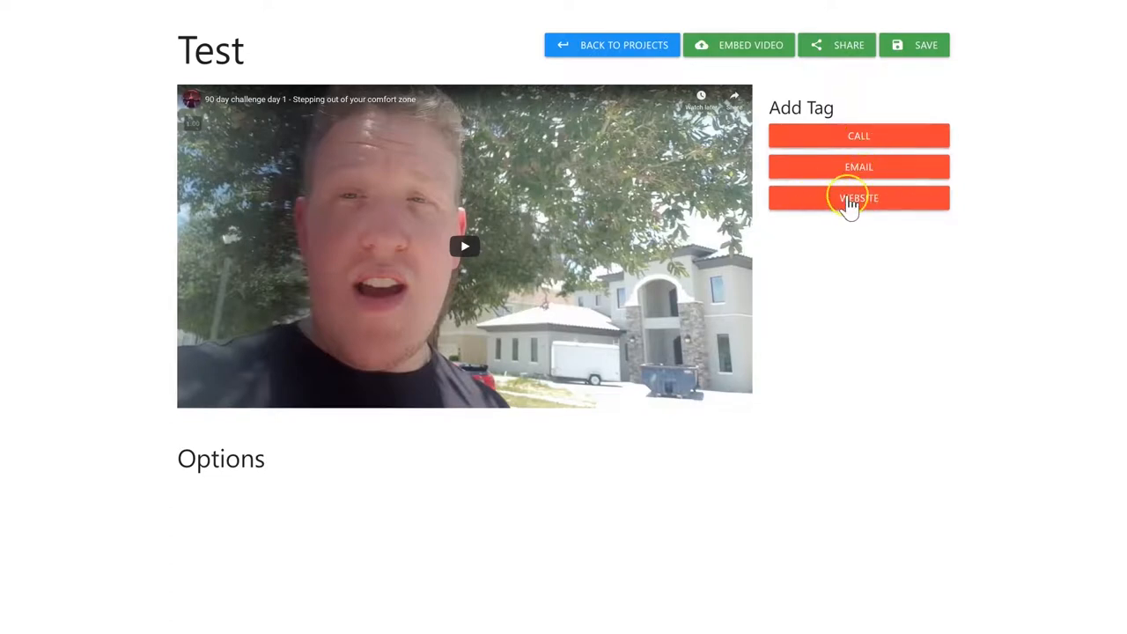
Step: Start a website link tag with the BA NOMAD.png icon and the suggested title Test
left_click(860, 198)
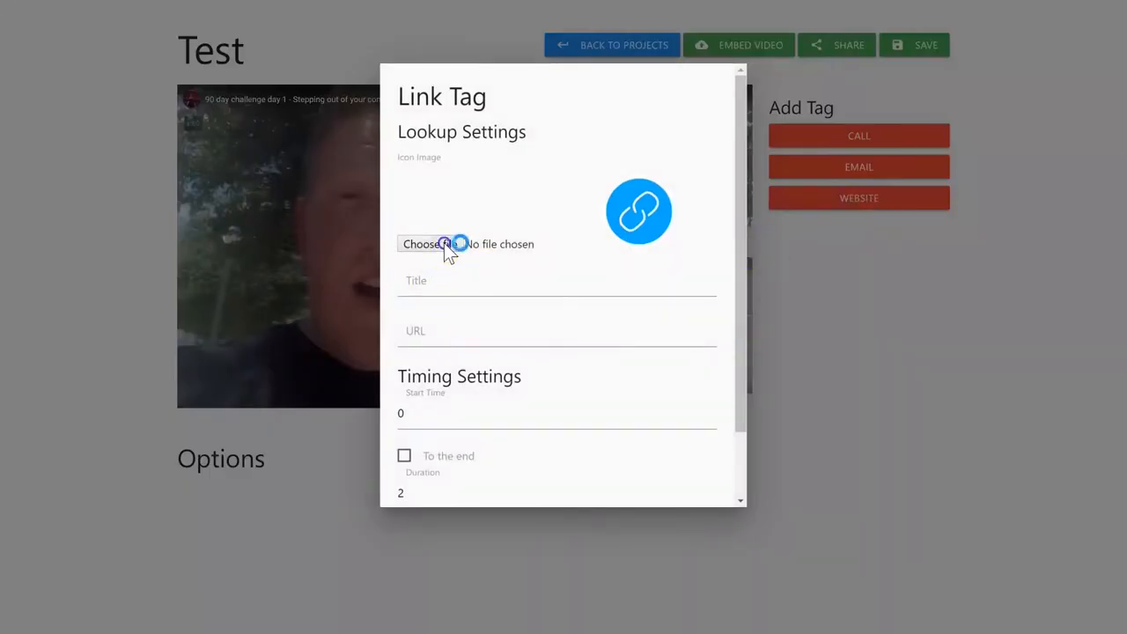
left_click(430, 244)
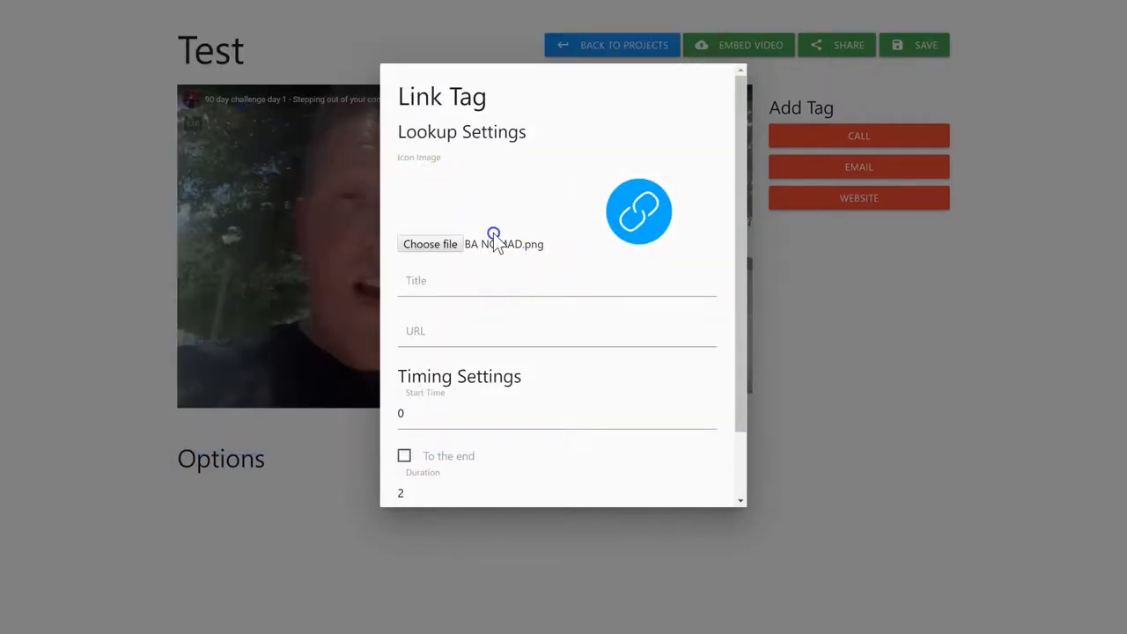
left_click(556, 280)
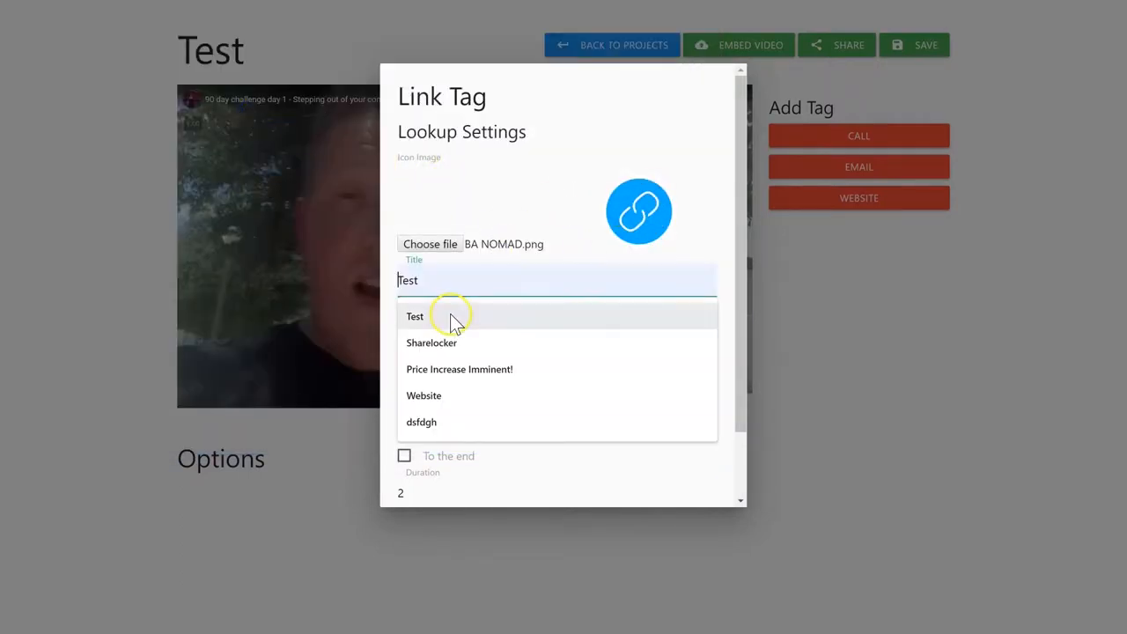
left_click(416, 317)
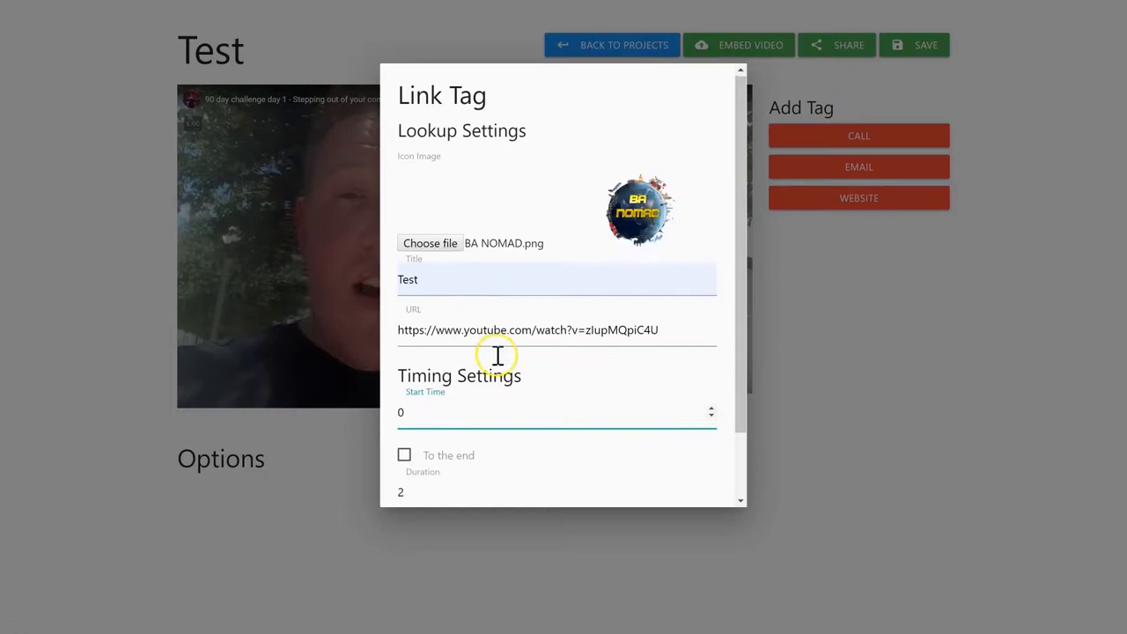
Step: Set the tag to stay visible to the end of the video and add it
scroll("down", 3)
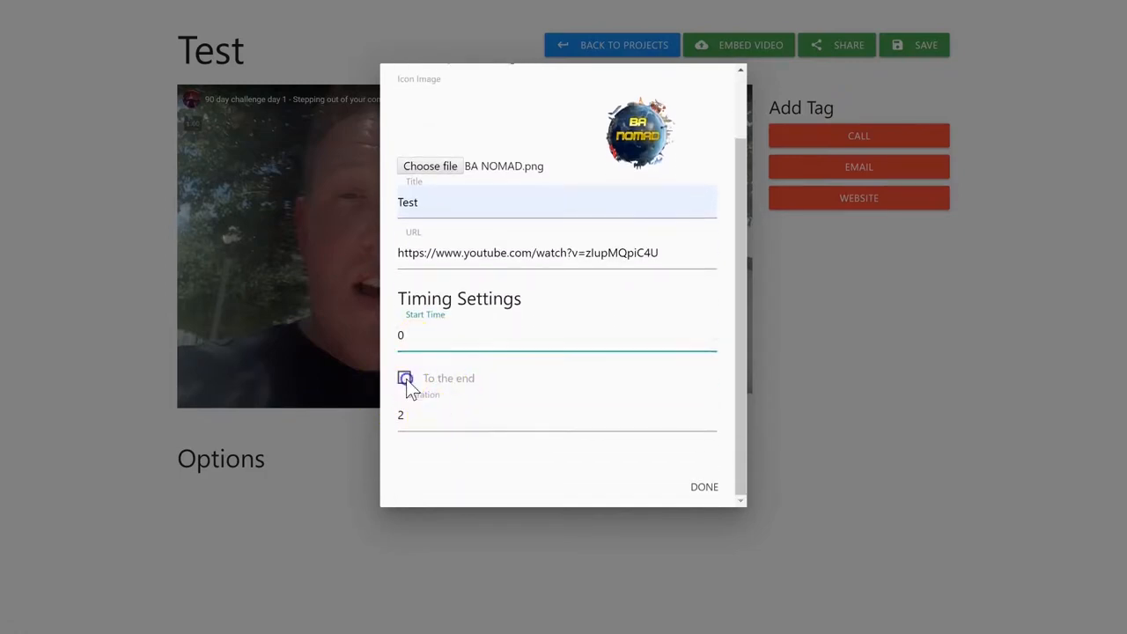
left_click(405, 378)
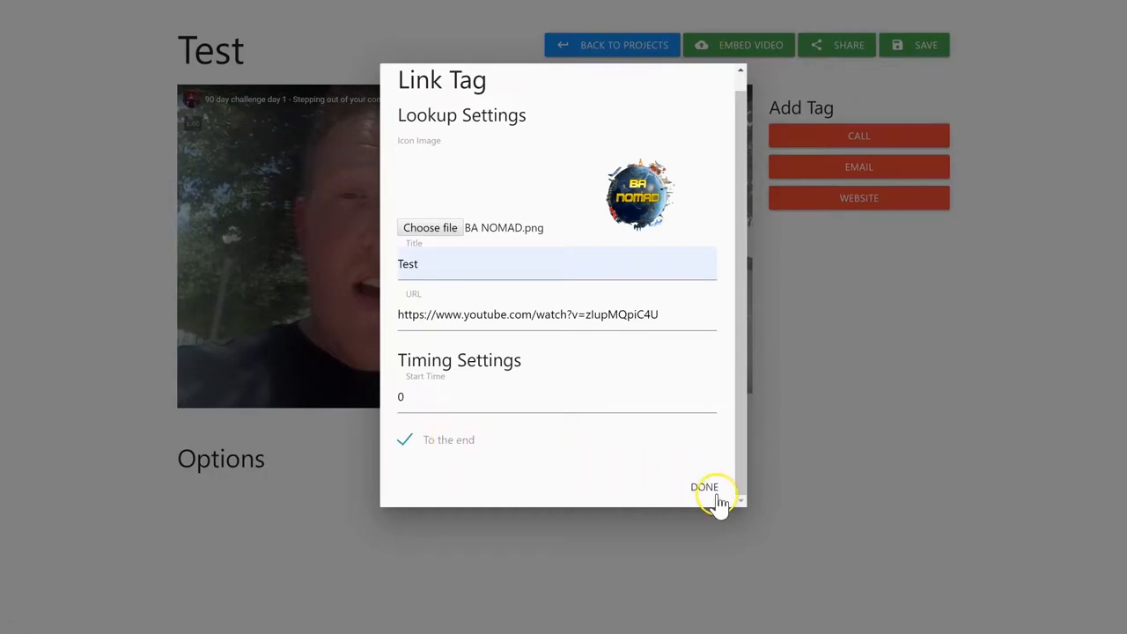
left_click(705, 486)
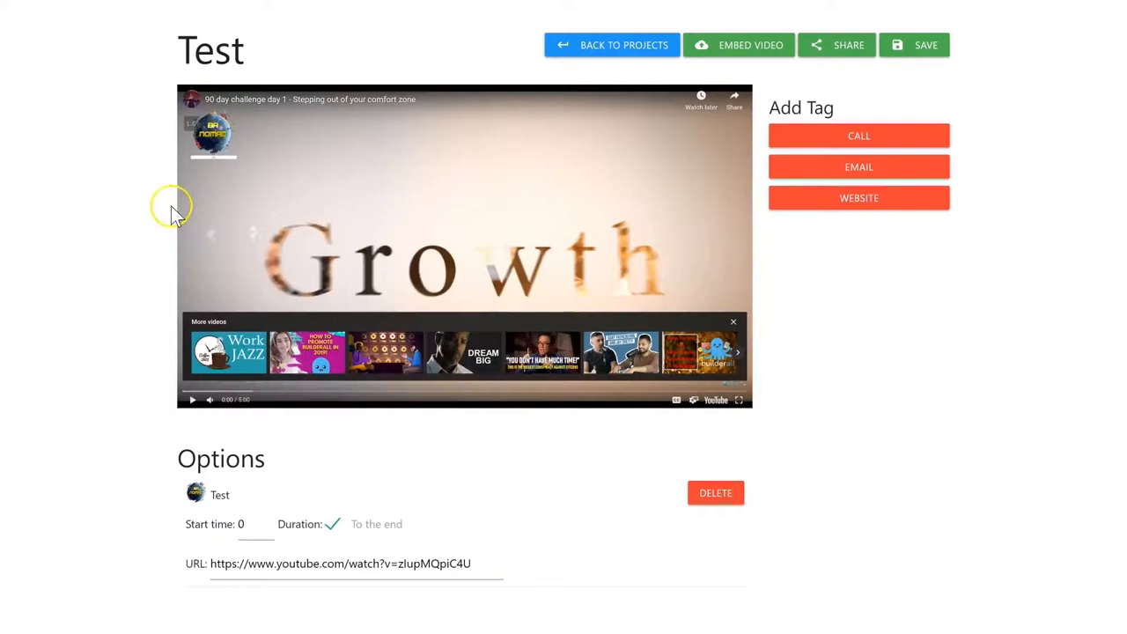
mouse_move(238, 162)
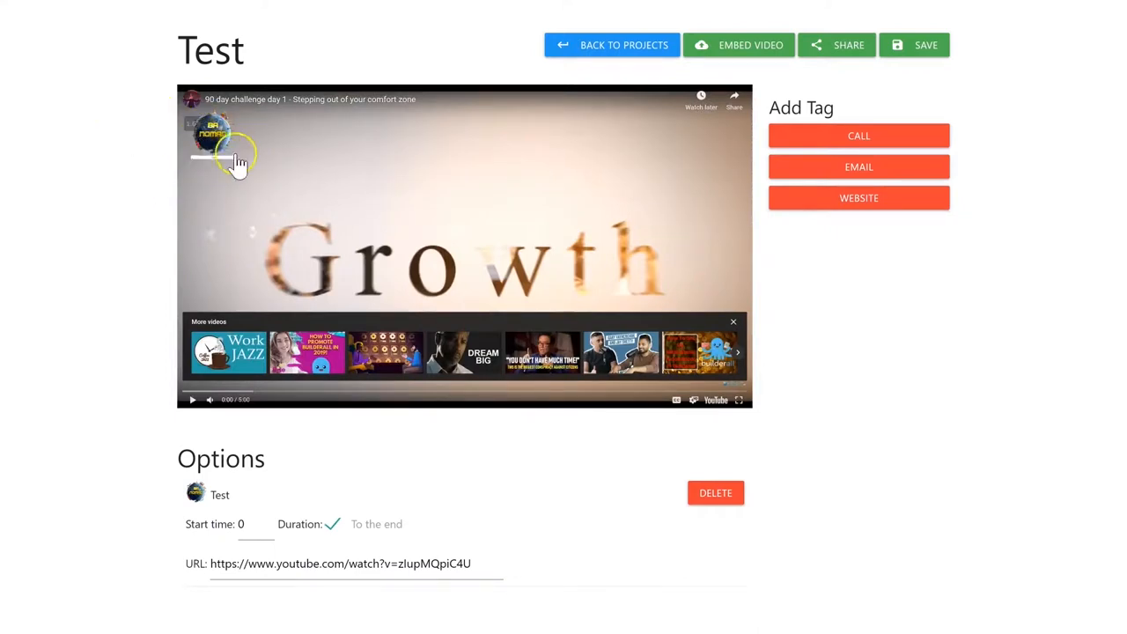
mouse_move(250, 201)
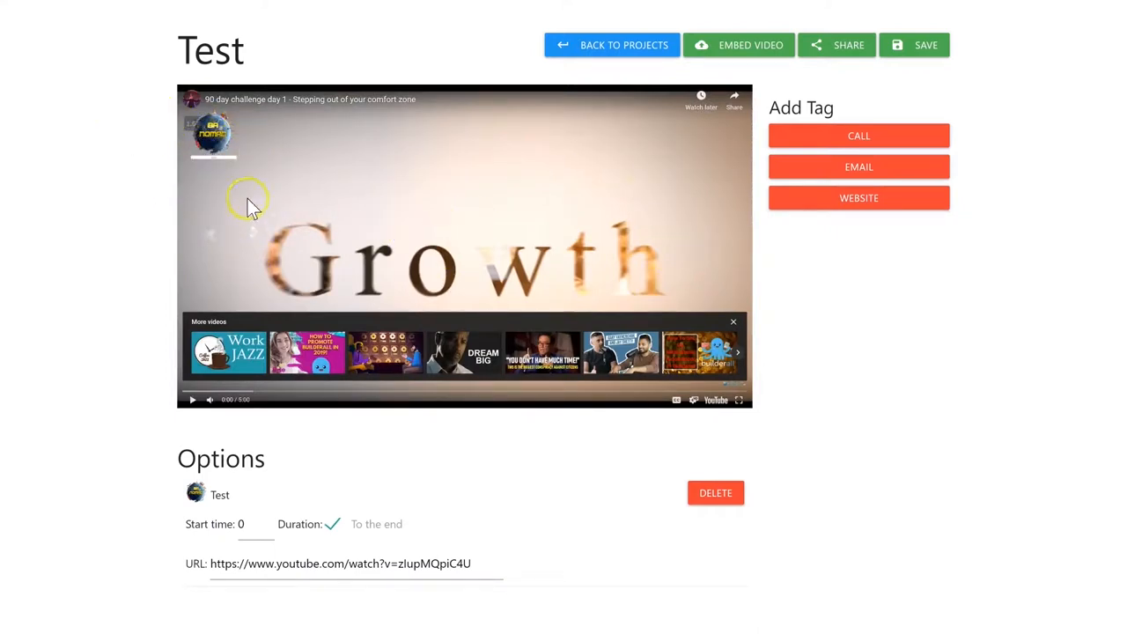
mouse_move(205, 168)
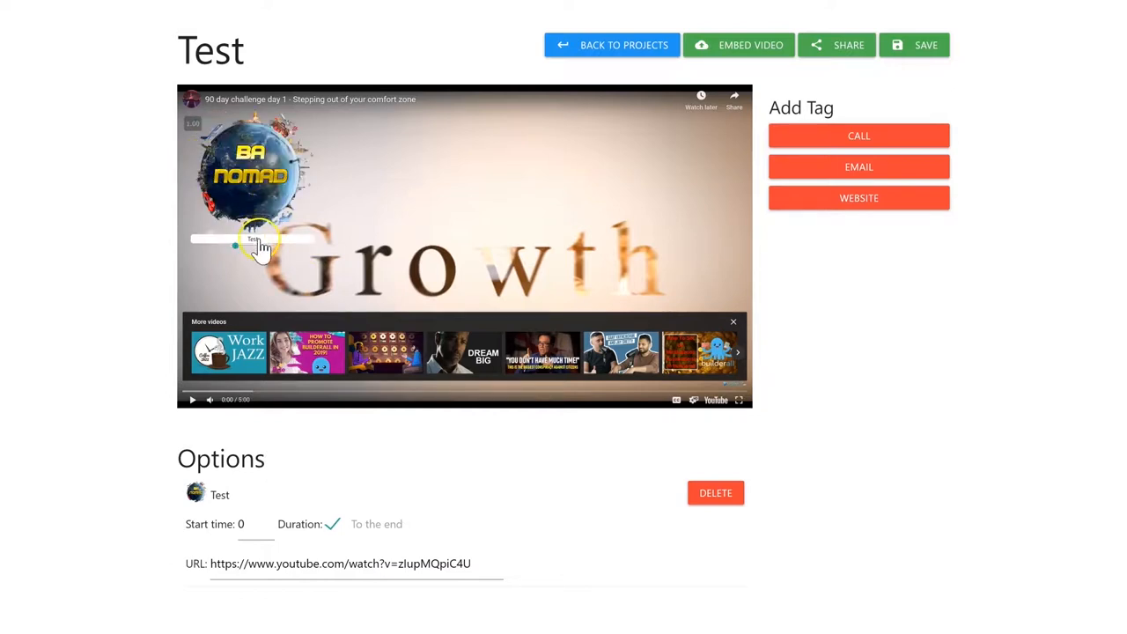
mouse_move(240, 192)
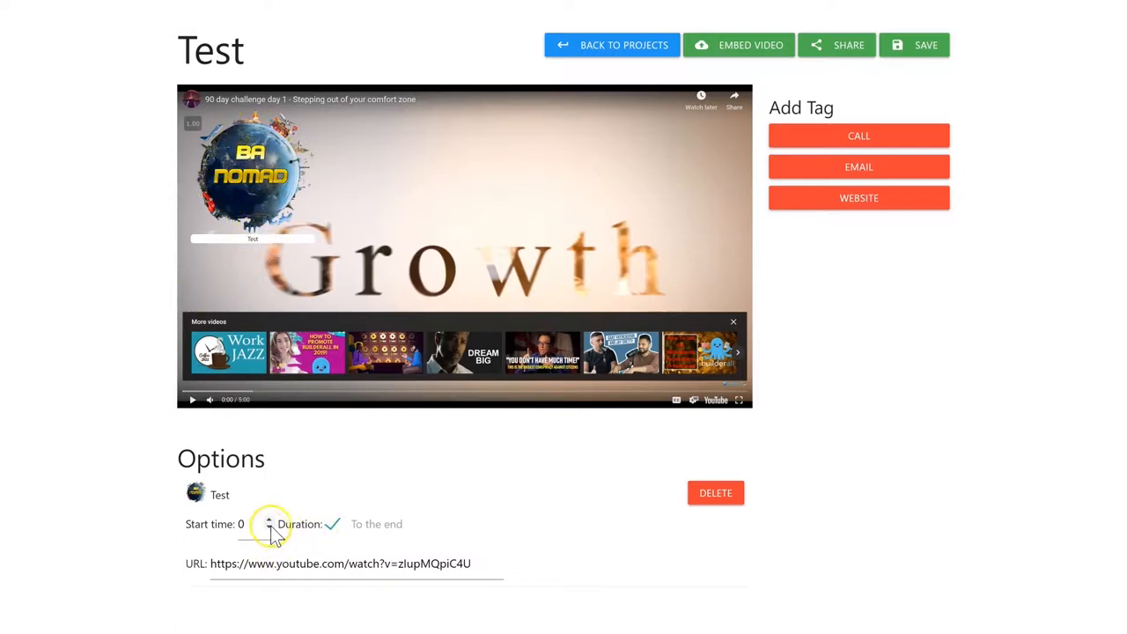
Step: Uncheck To the end and give the Test tag a 10-second duration
left_click(366, 525)
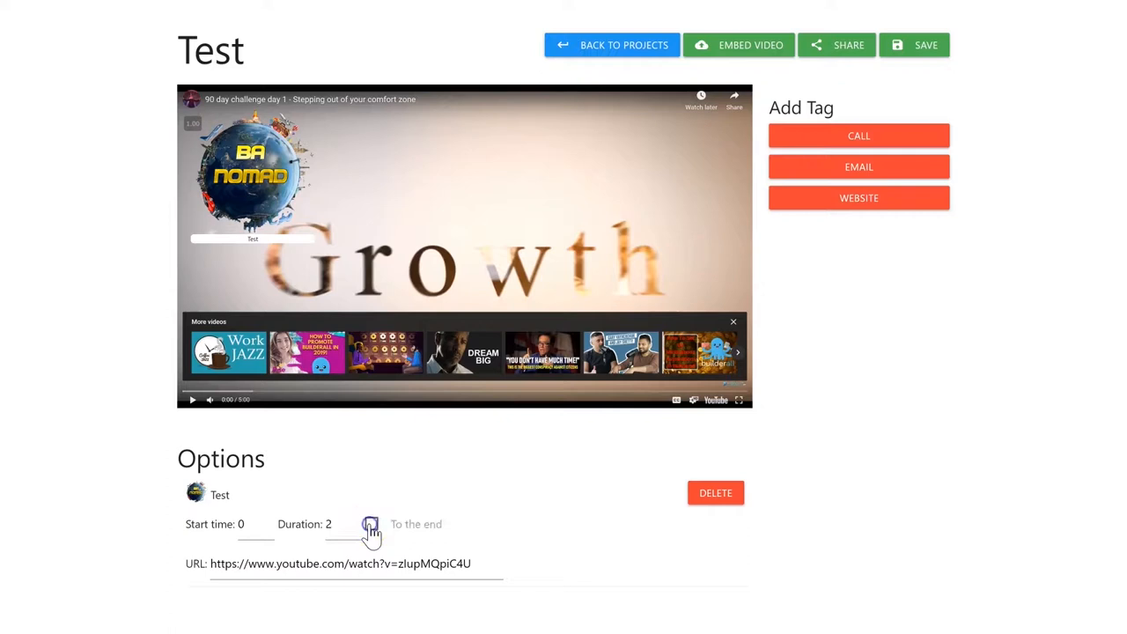
left_click(335, 525)
type("10")
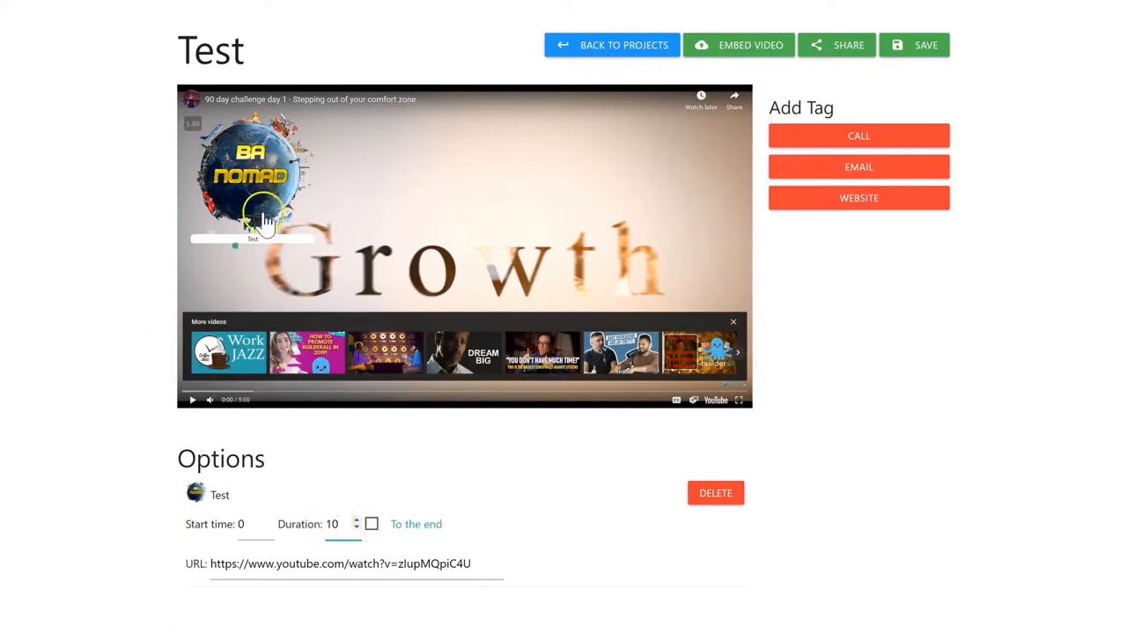
mouse_move(292, 167)
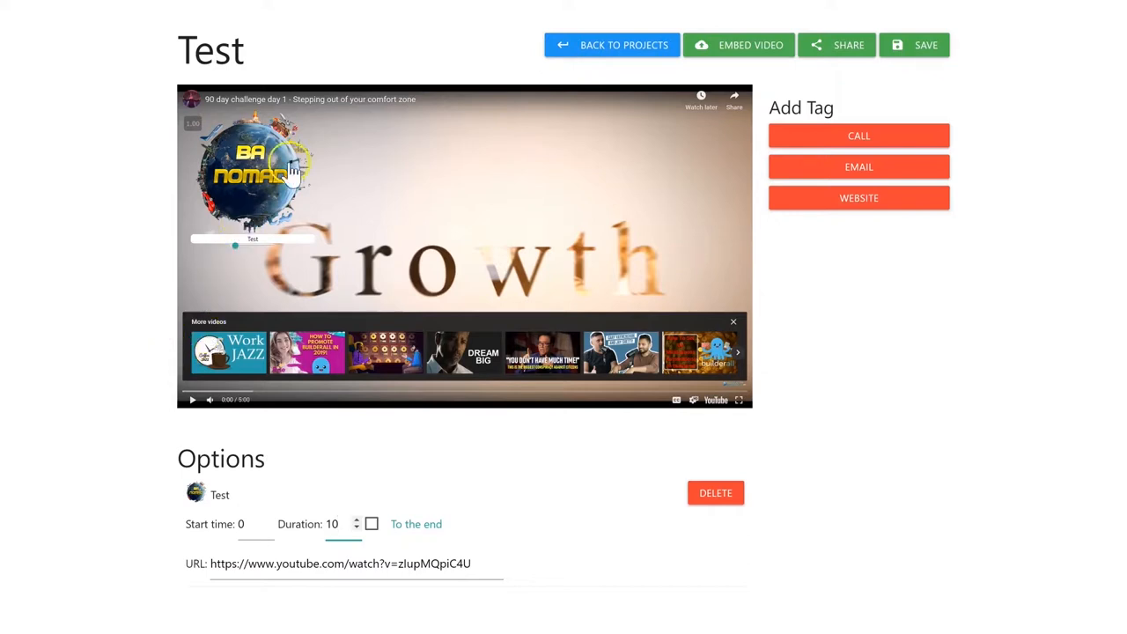
mouse_move(948, 141)
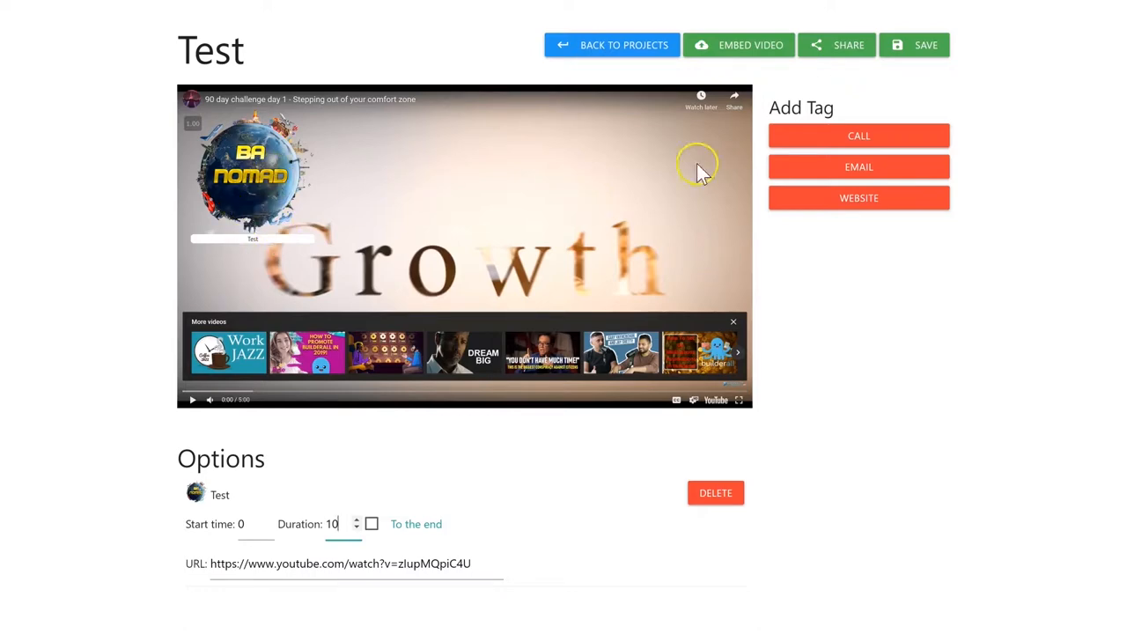
Step: Copy the hosted player link from the Embed Video dialog and close it
left_click(751, 46)
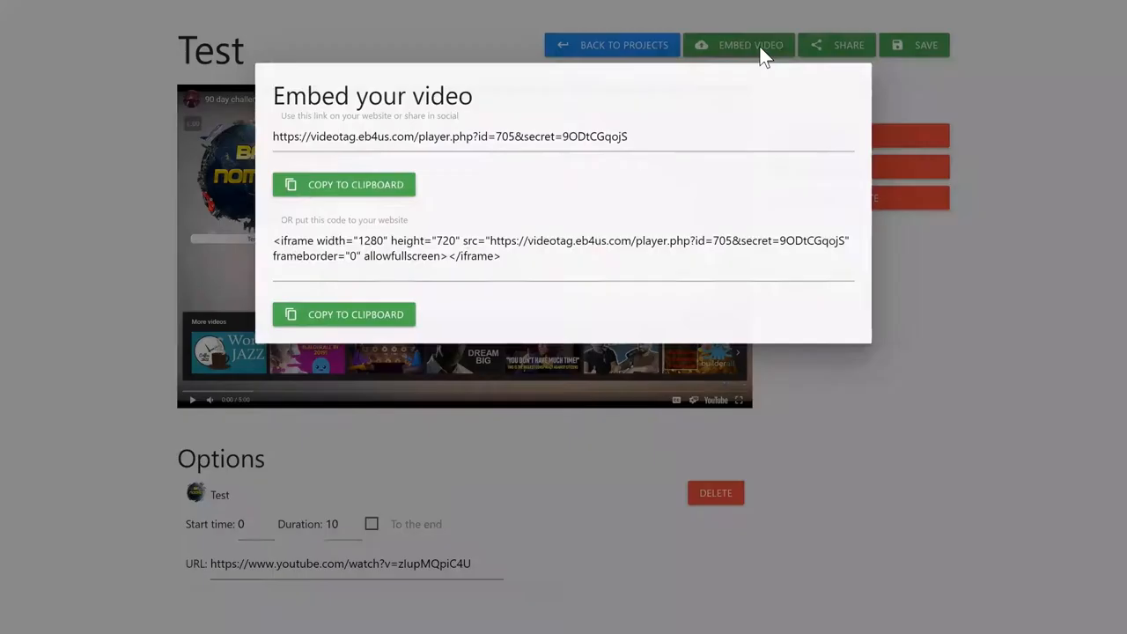
triple_click(430, 138)
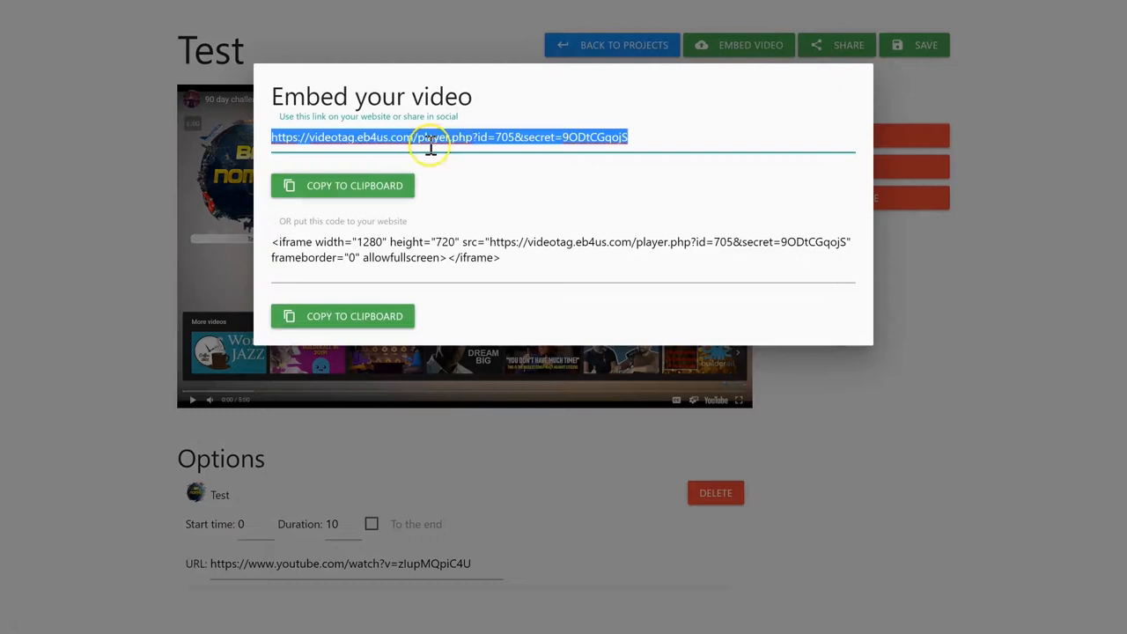
right_click(430, 137)
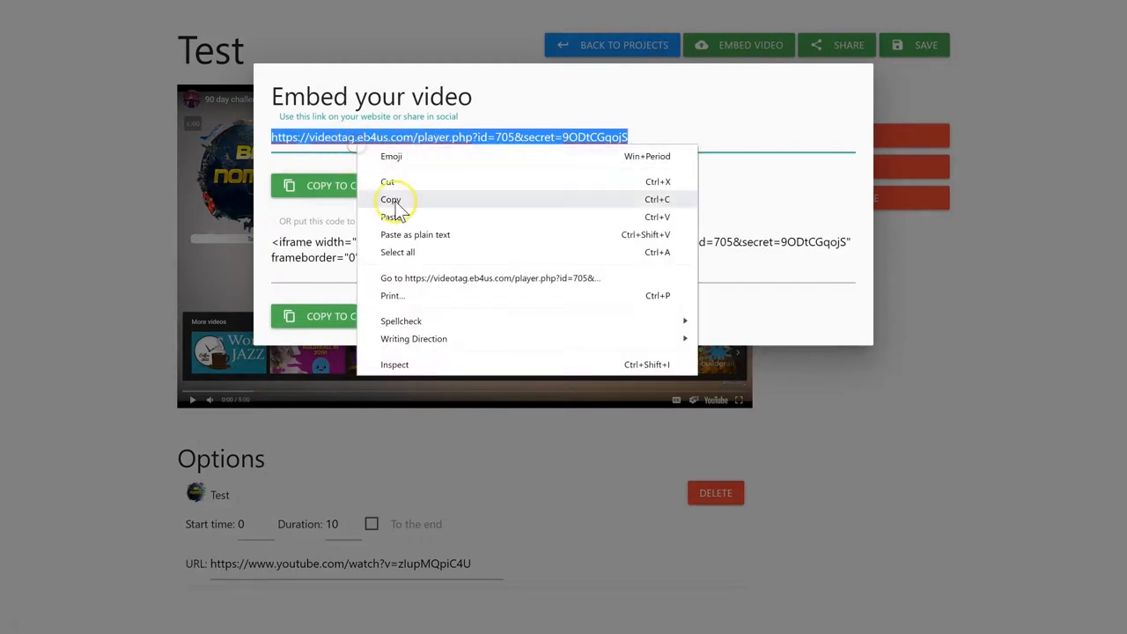
left_click(391, 199)
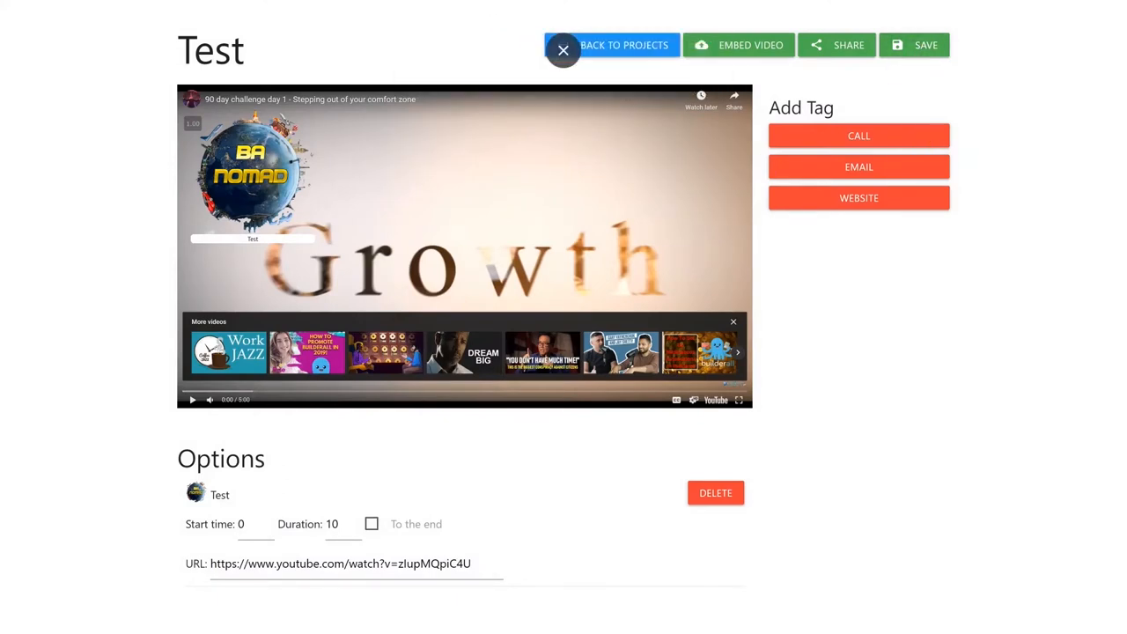
left_click(740, 400)
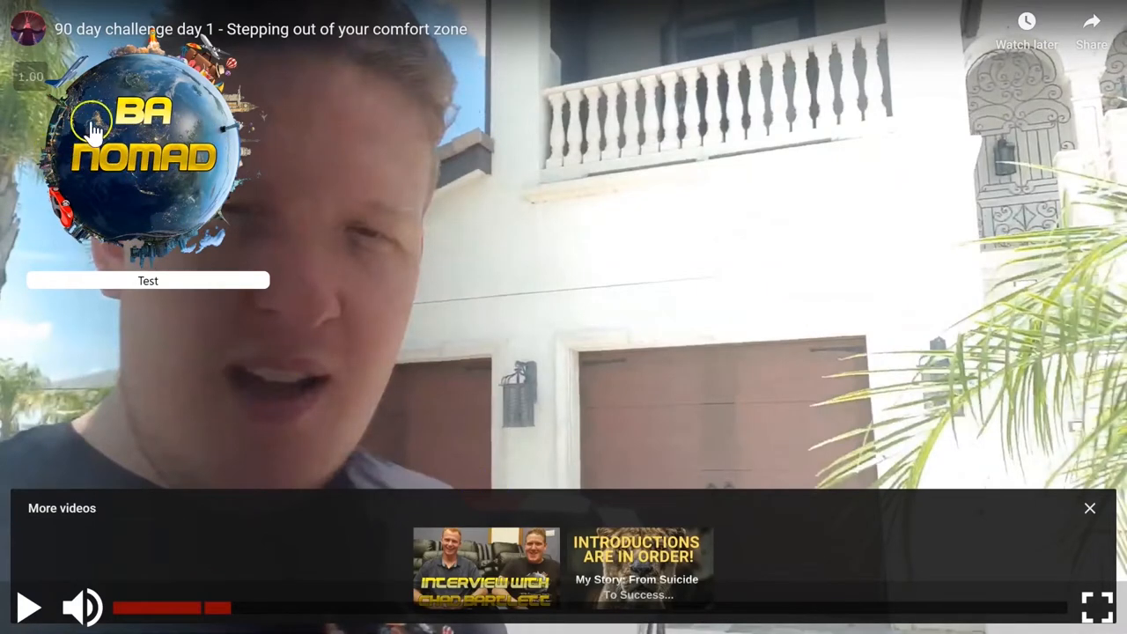
mouse_move(28, 215)
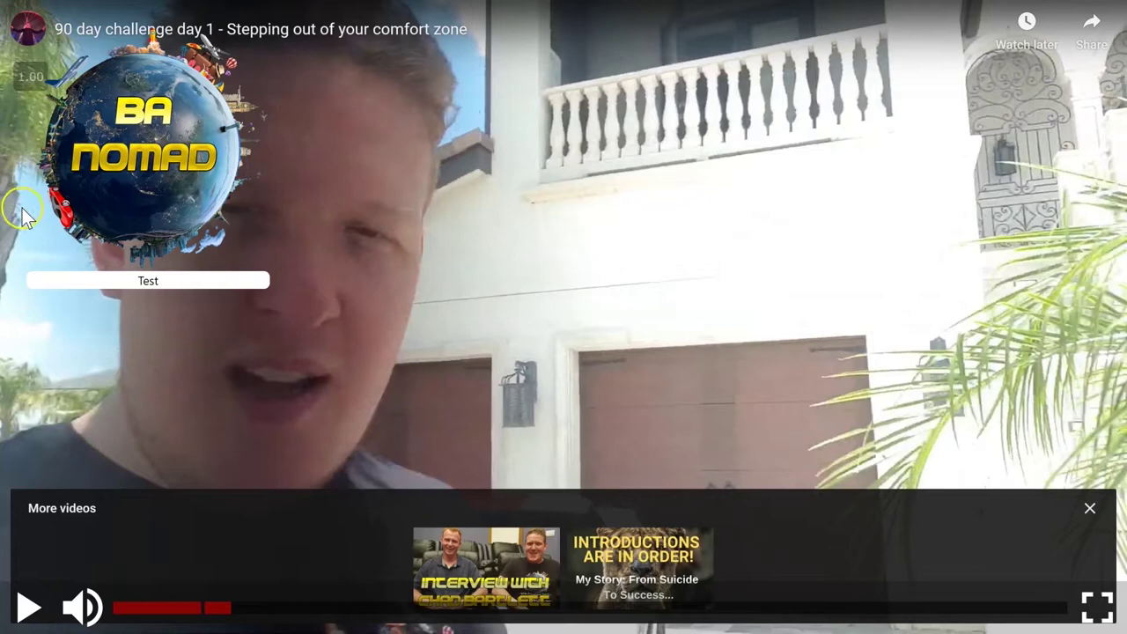
mouse_move(250, 341)
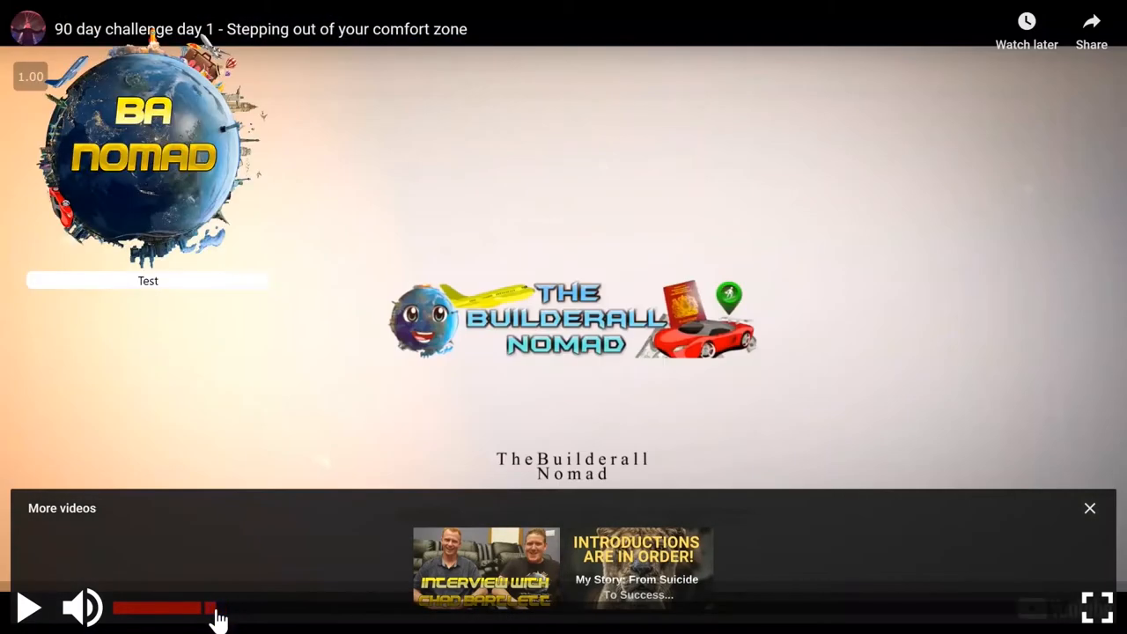
mouse_move(356, 620)
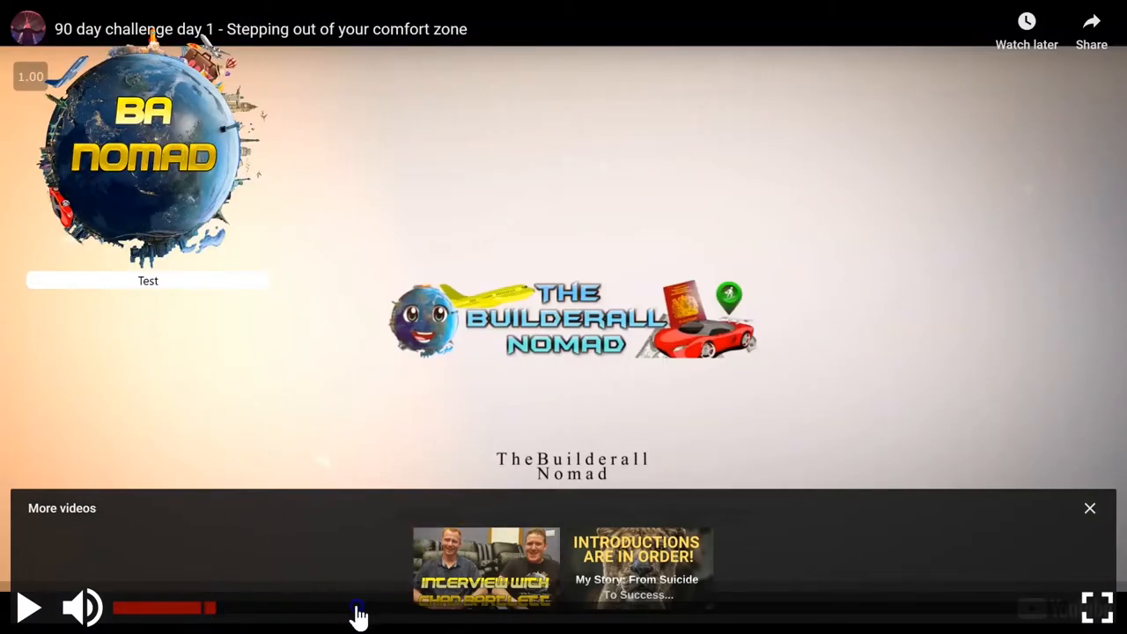